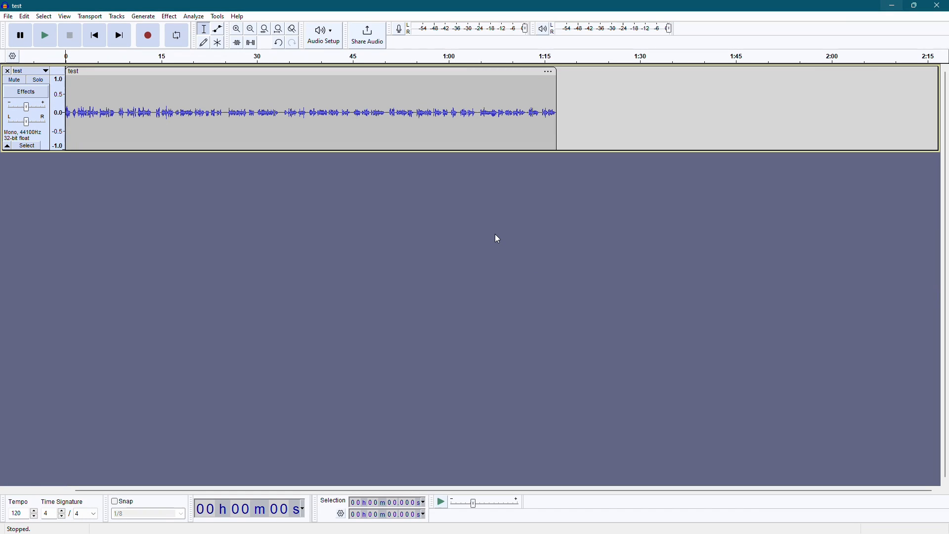
mouse_move(229, 210)
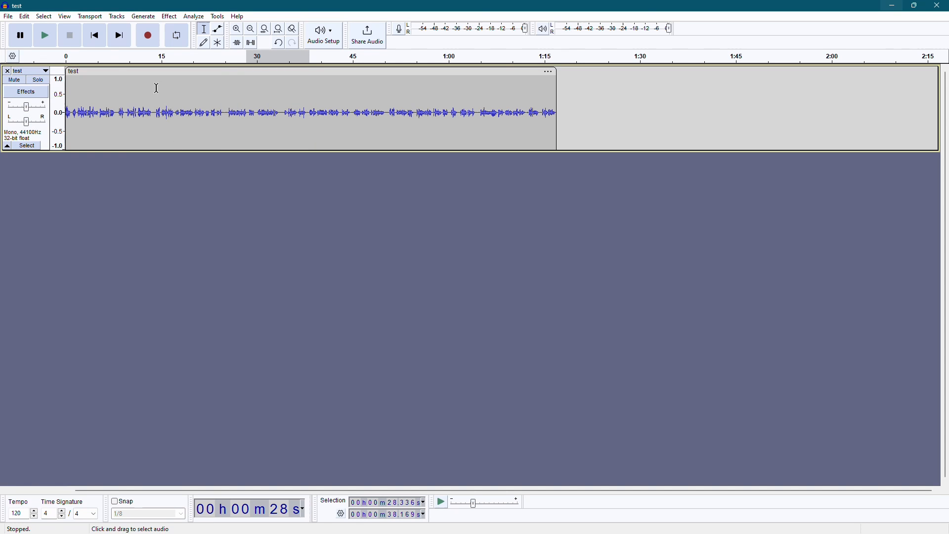
mouse_move(106, 76)
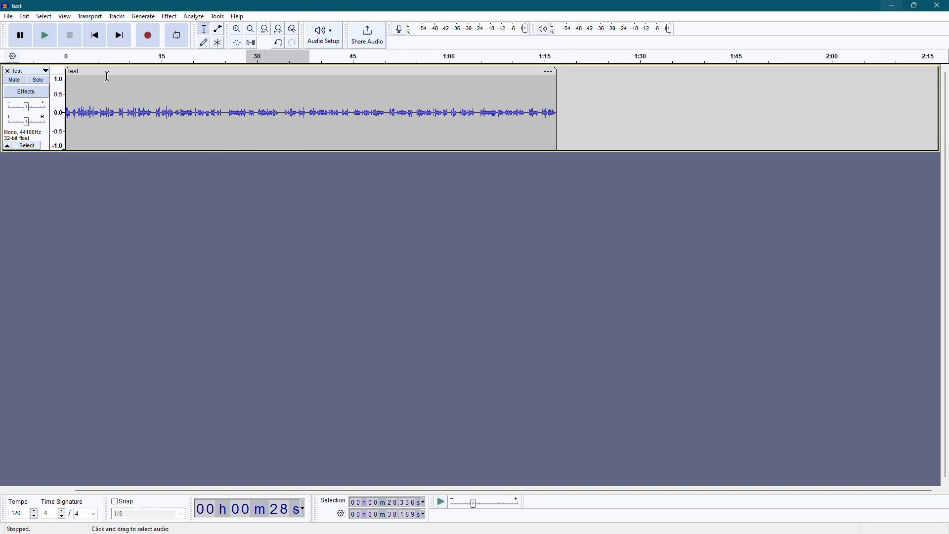
mouse_move(170, 100)
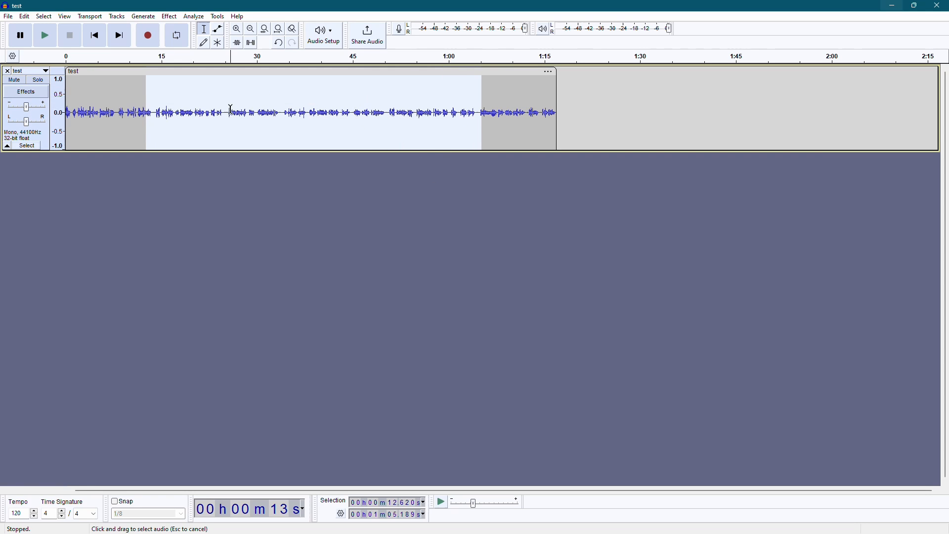
Select a short stretch near 30 seconds, clear the selection, and start playback.
drag(230, 112, 279, 113)
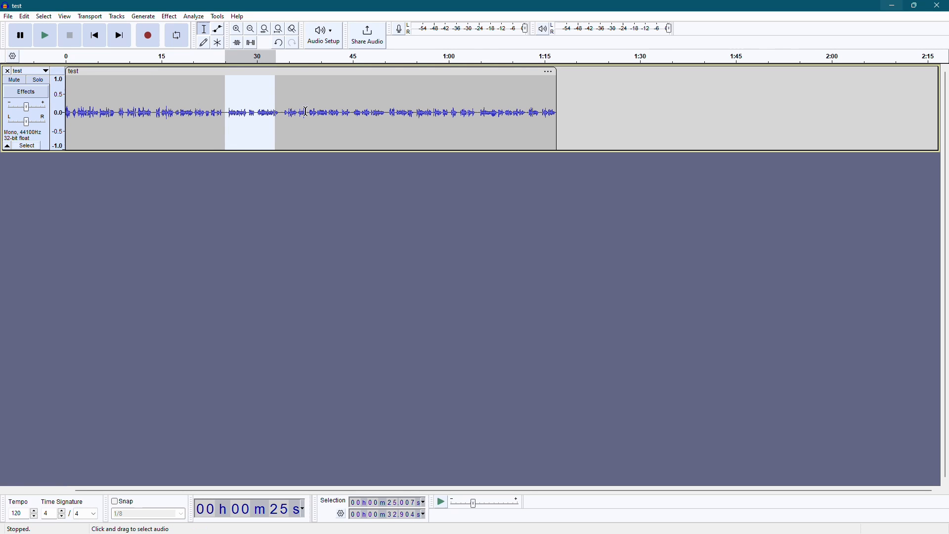
click(398, 112)
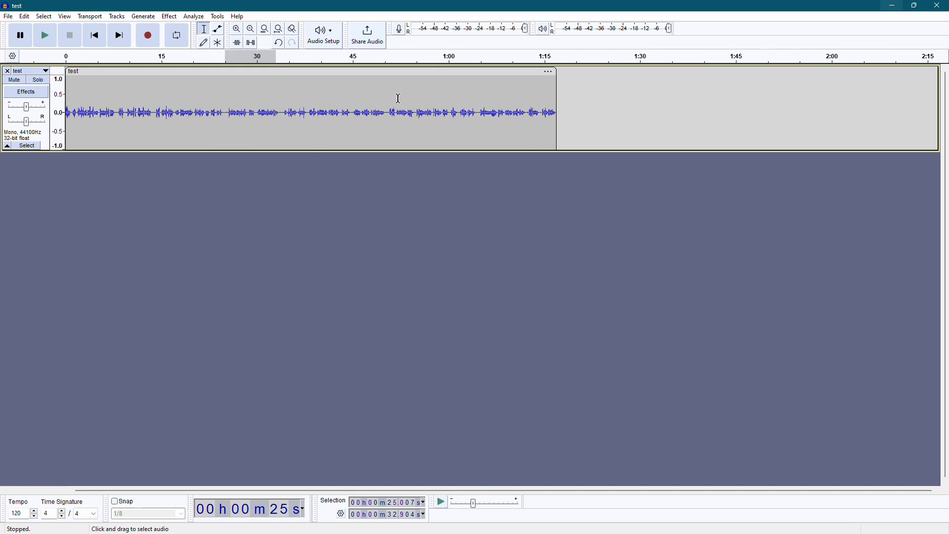
mouse_move(334, 105)
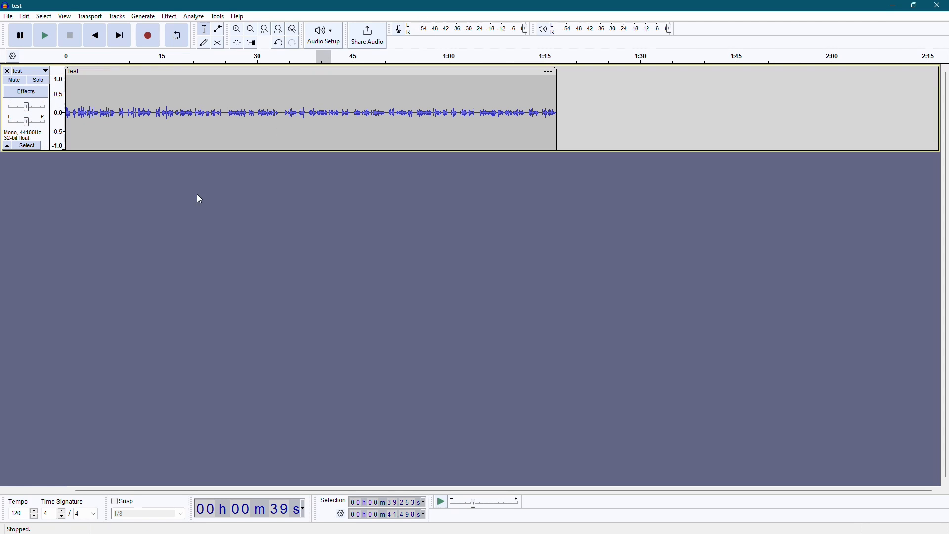
click(44, 35)
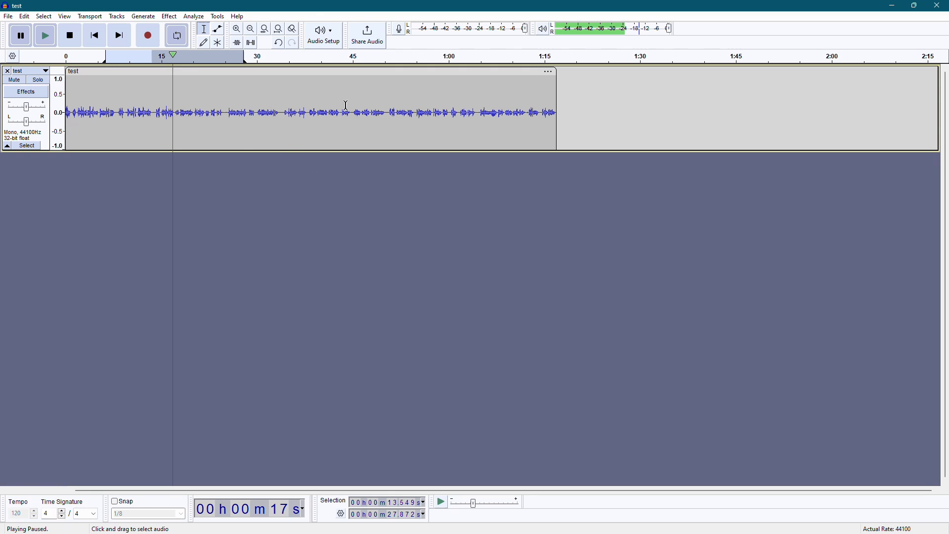
mouse_move(347, 165)
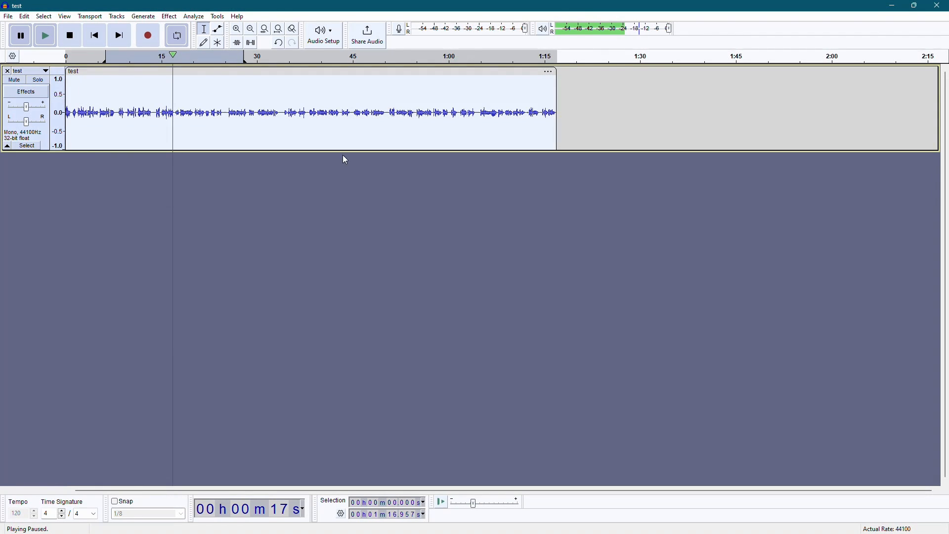
mouse_move(350, 131)
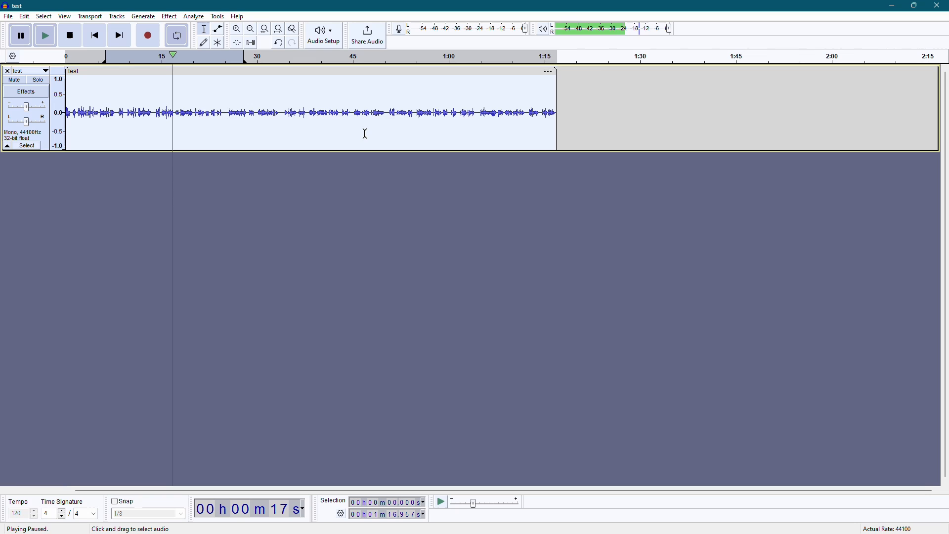
mouse_move(236, 42)
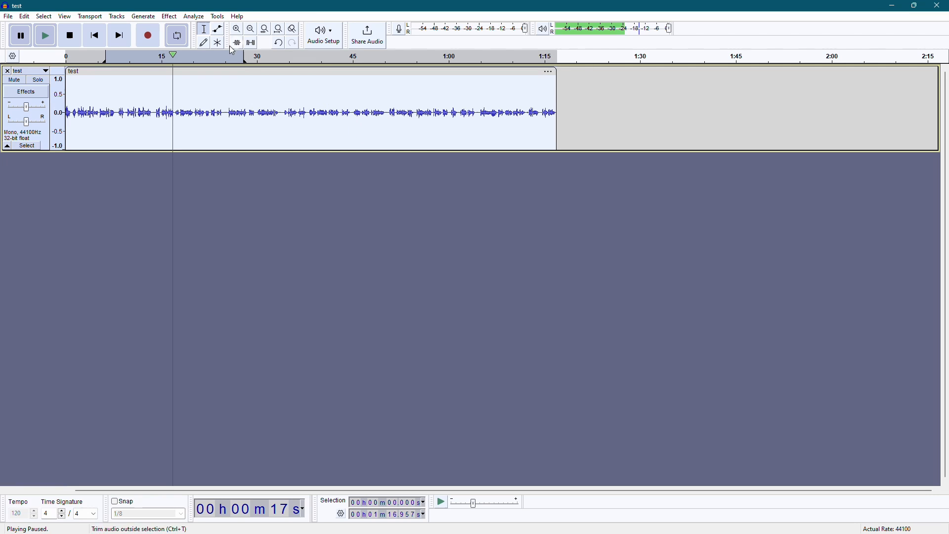
Apply Amplify to the whole clip at the default 15.314 dB.
click(170, 16)
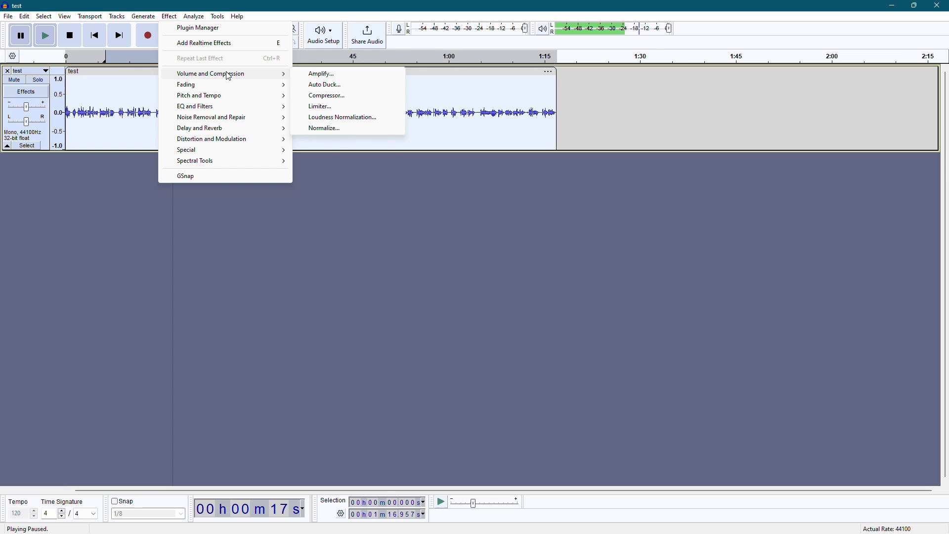
click(321, 73)
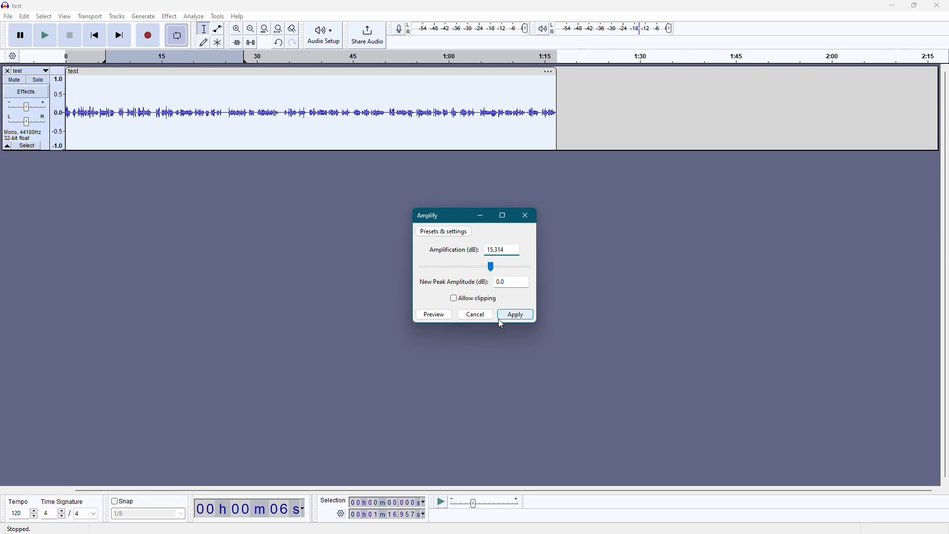
mouse_move(521, 322)
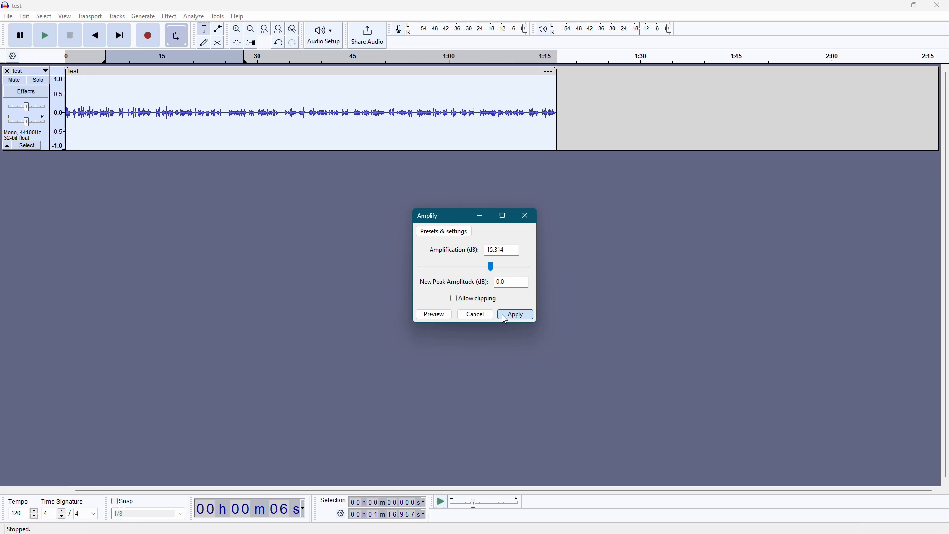
click(514, 314)
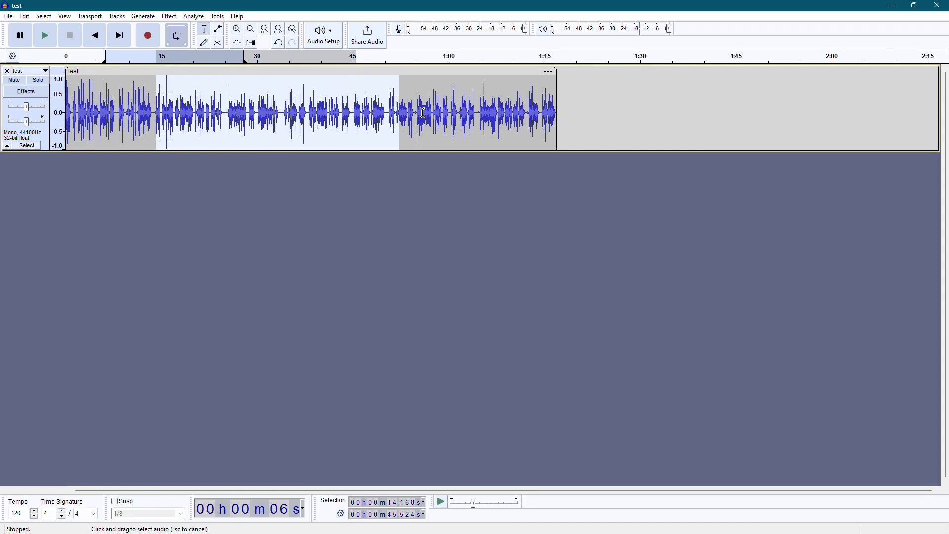
Adjust the selection on the amplified clip and bring up the Effect menu.
click(261, 112)
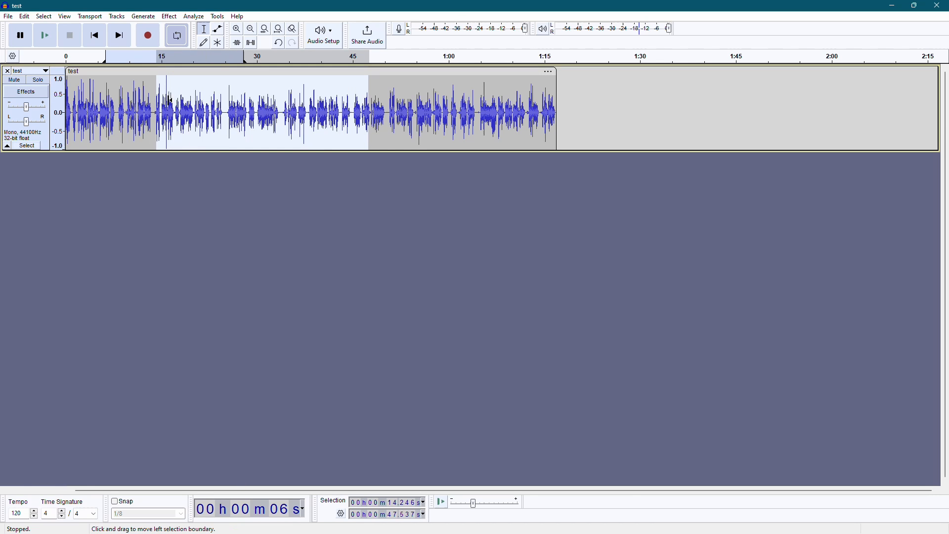
click(169, 16)
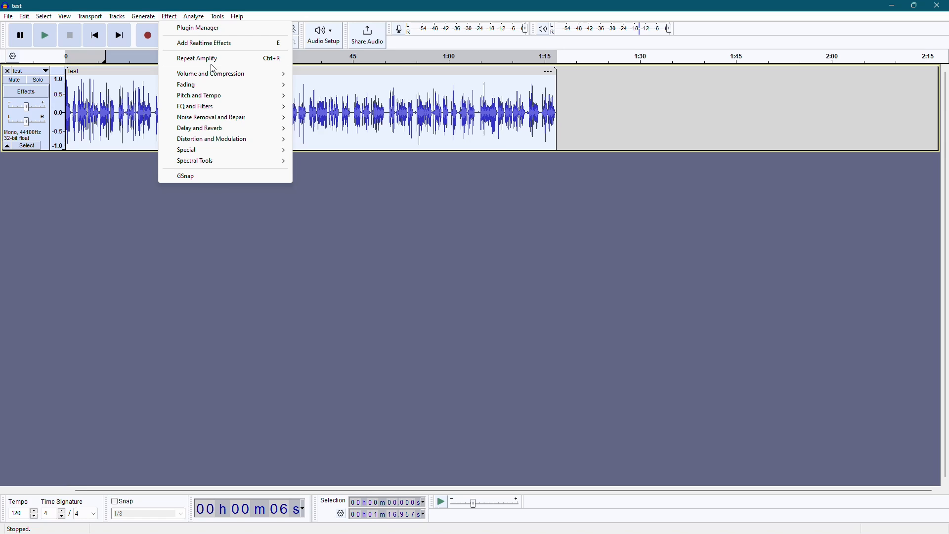
Amplify the clip by a further 3 dB.
click(196, 58)
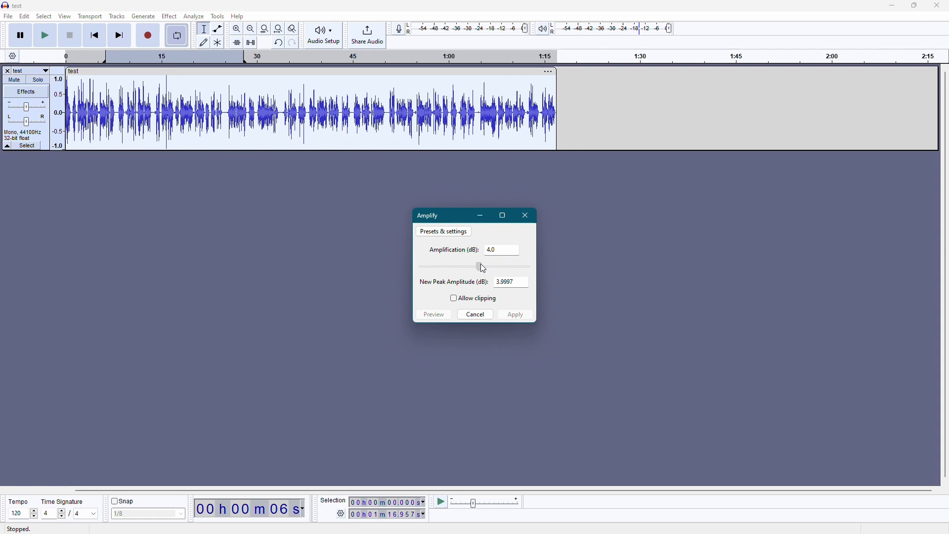
drag(478, 266, 470, 266)
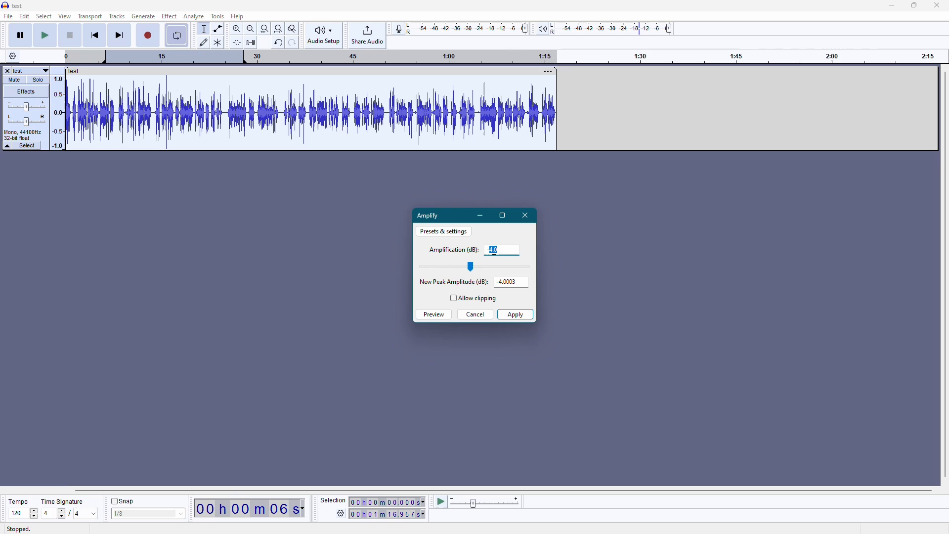
text(3)
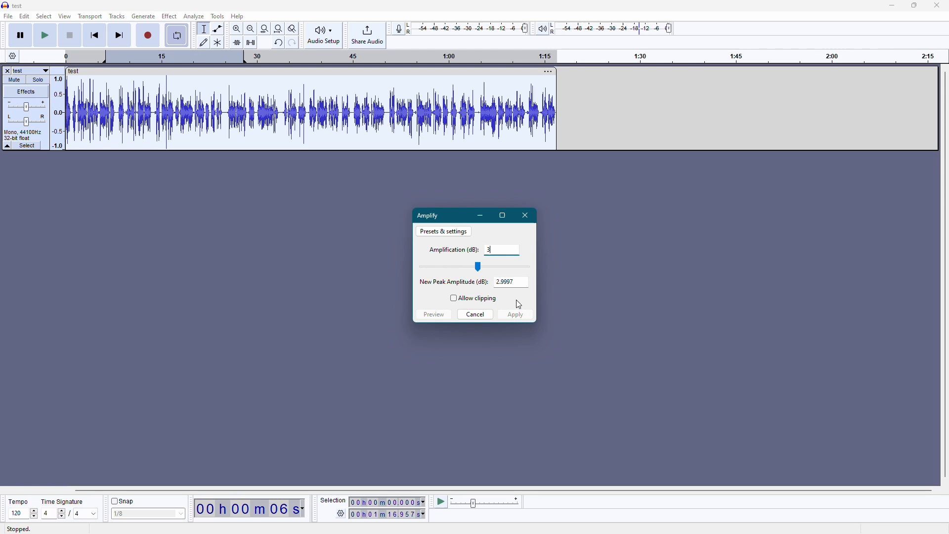
click(515, 315)
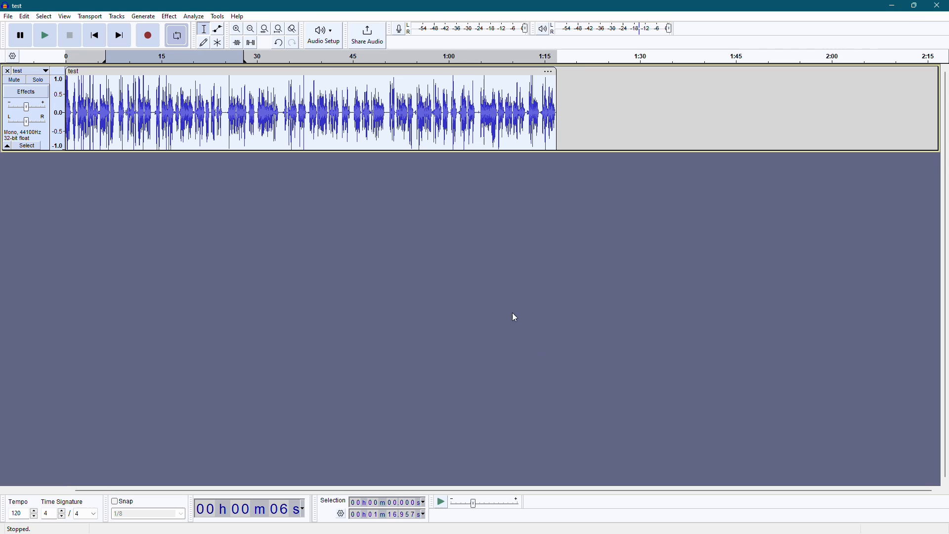
mouse_move(70, 8)
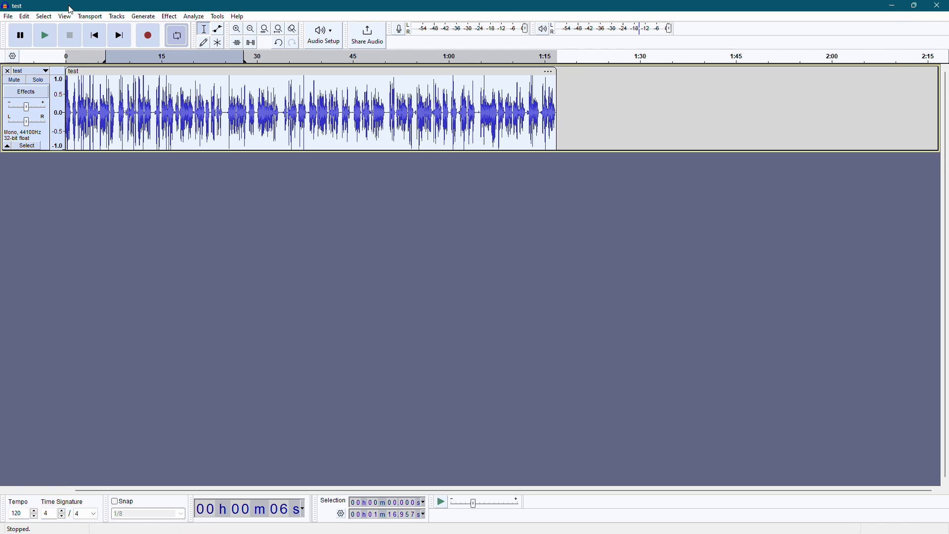
Play the amplified clip, pausing and resuming, then pause again.
click(44, 34)
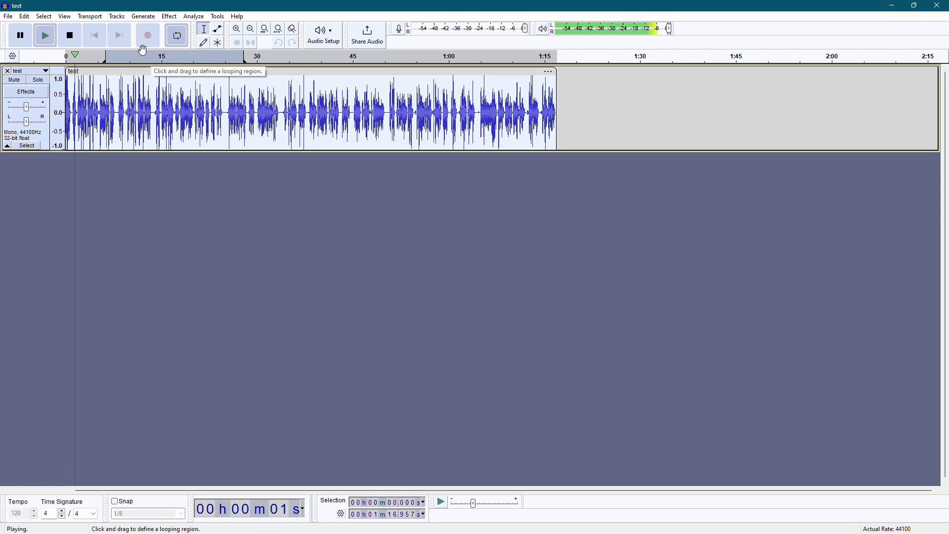
click(20, 35)
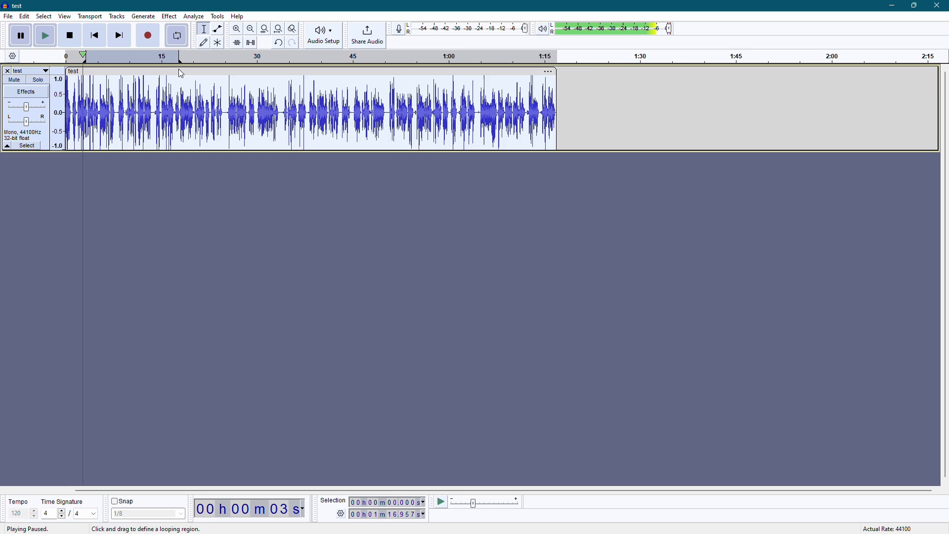
click(20, 35)
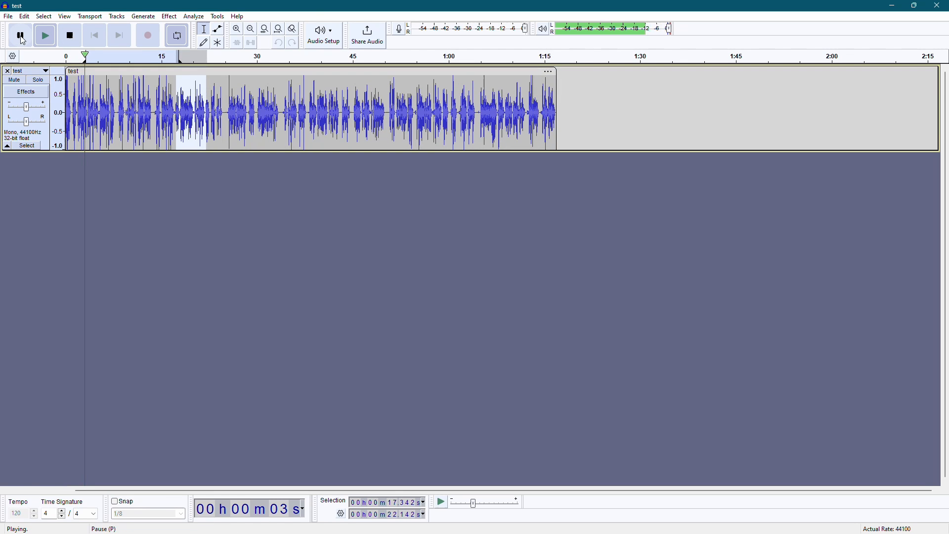
click(20, 35)
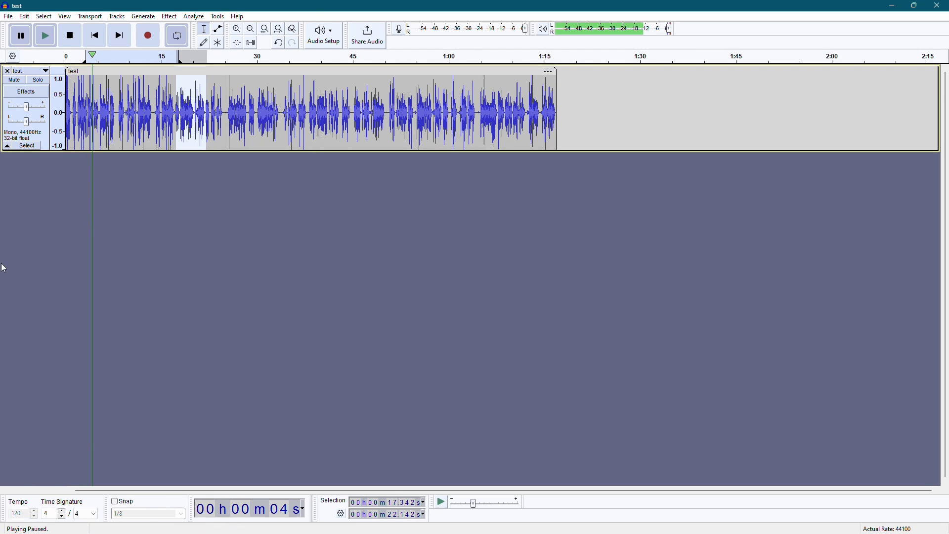
mouse_move(420, 192)
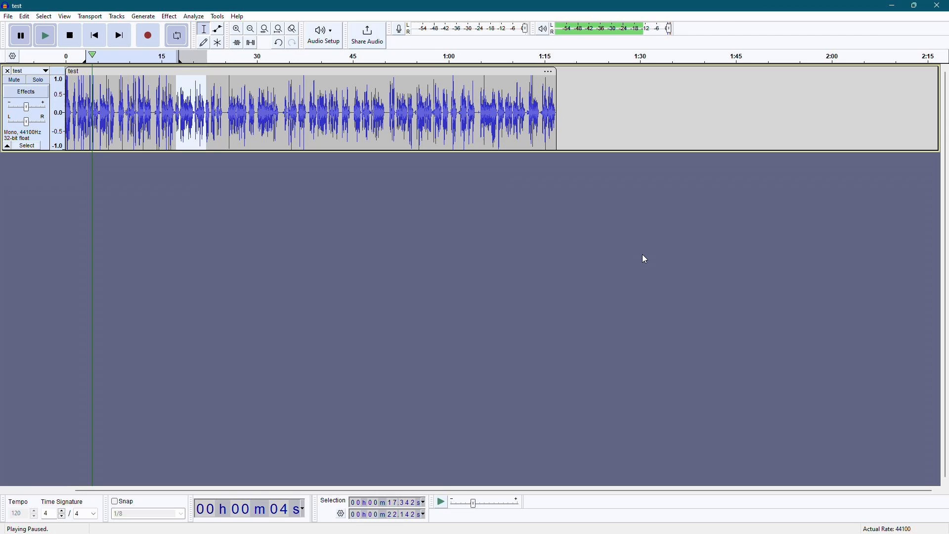
mouse_move(205, 255)
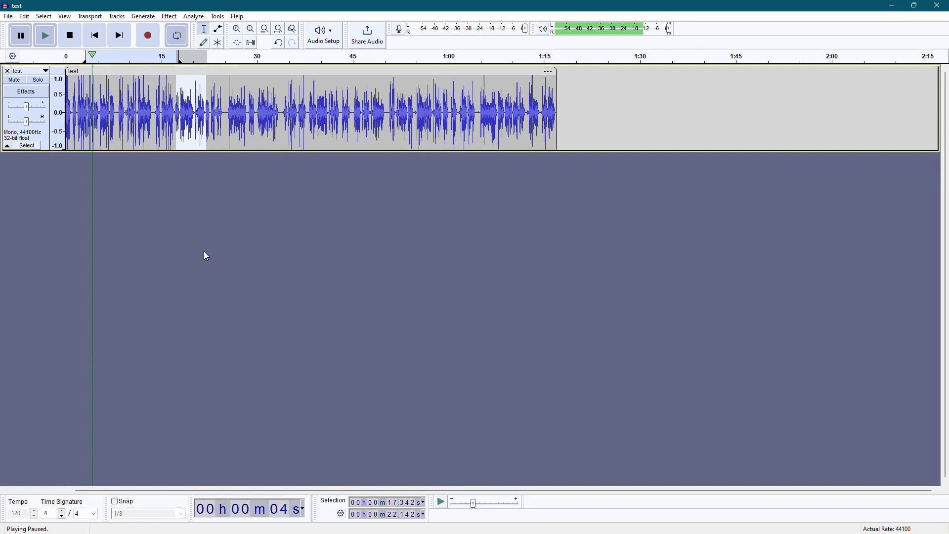
mouse_move(354, 294)
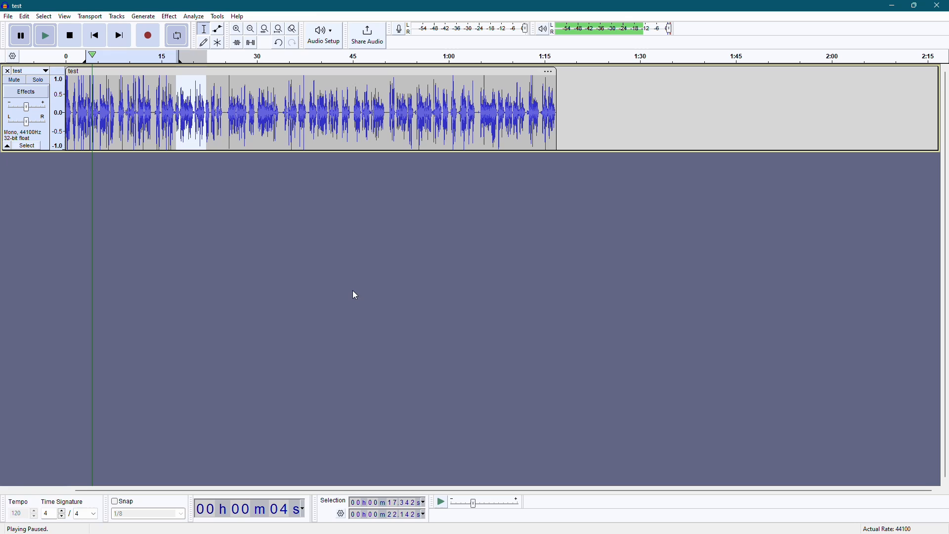
mouse_move(535, 211)
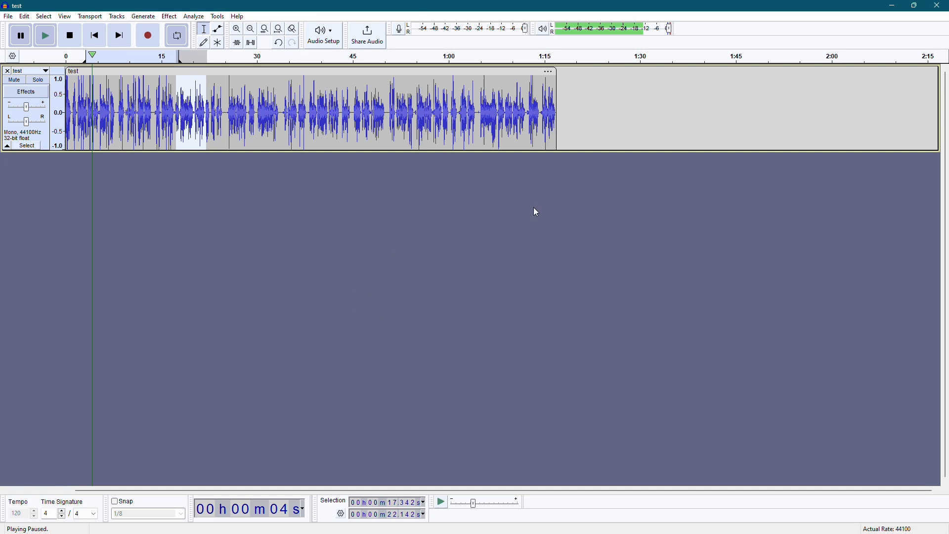